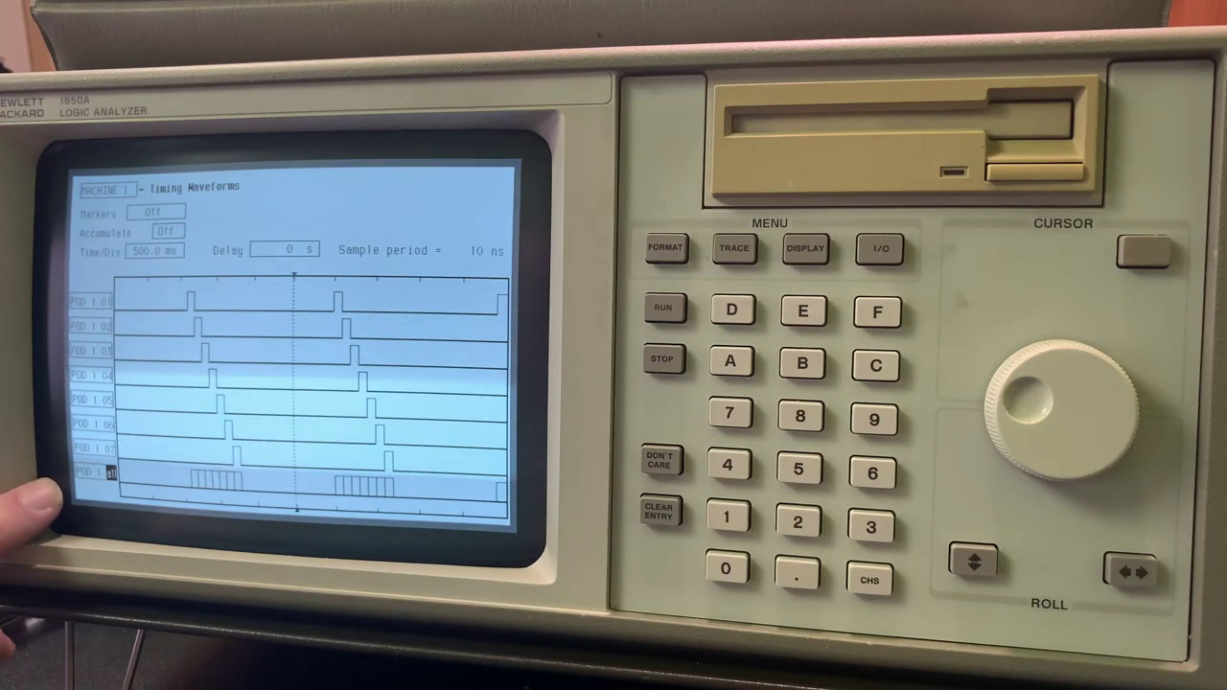
Step: Display the State Trace Specification with Sequence Level 1 storing any state and triggering on any state
click(663, 249)
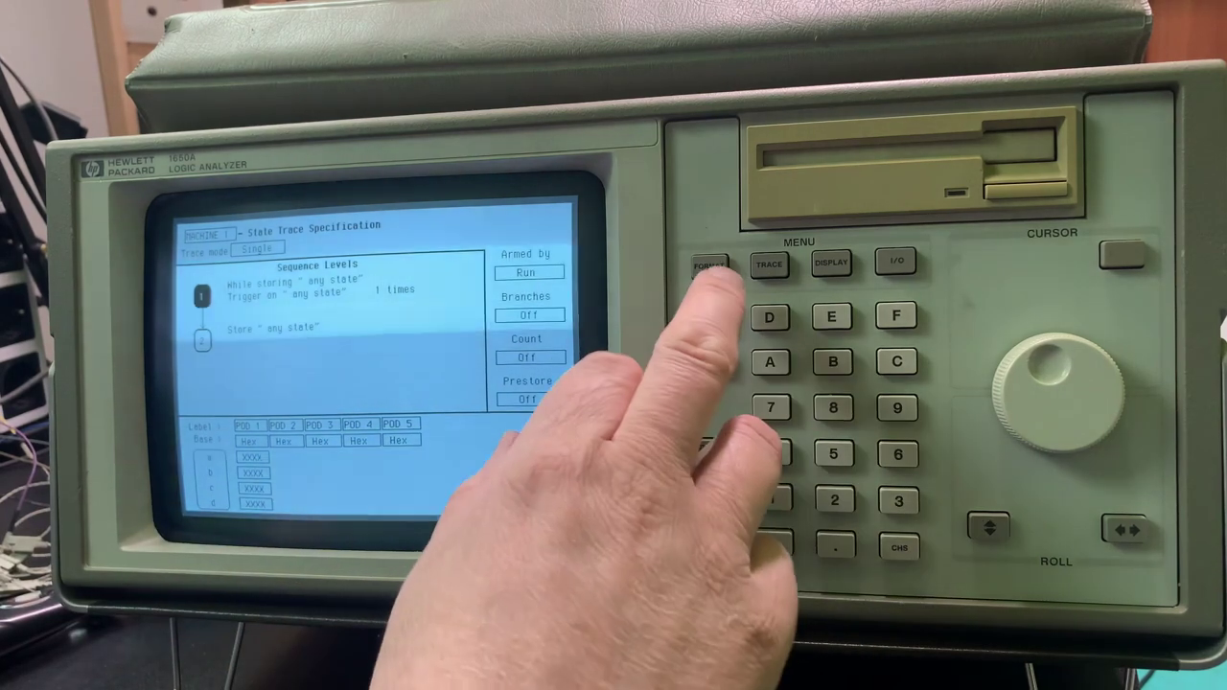
Step: Set Sequence Level 1 to store any state and trigger on term a 1 time, then return to the trace specification
click(706, 265)
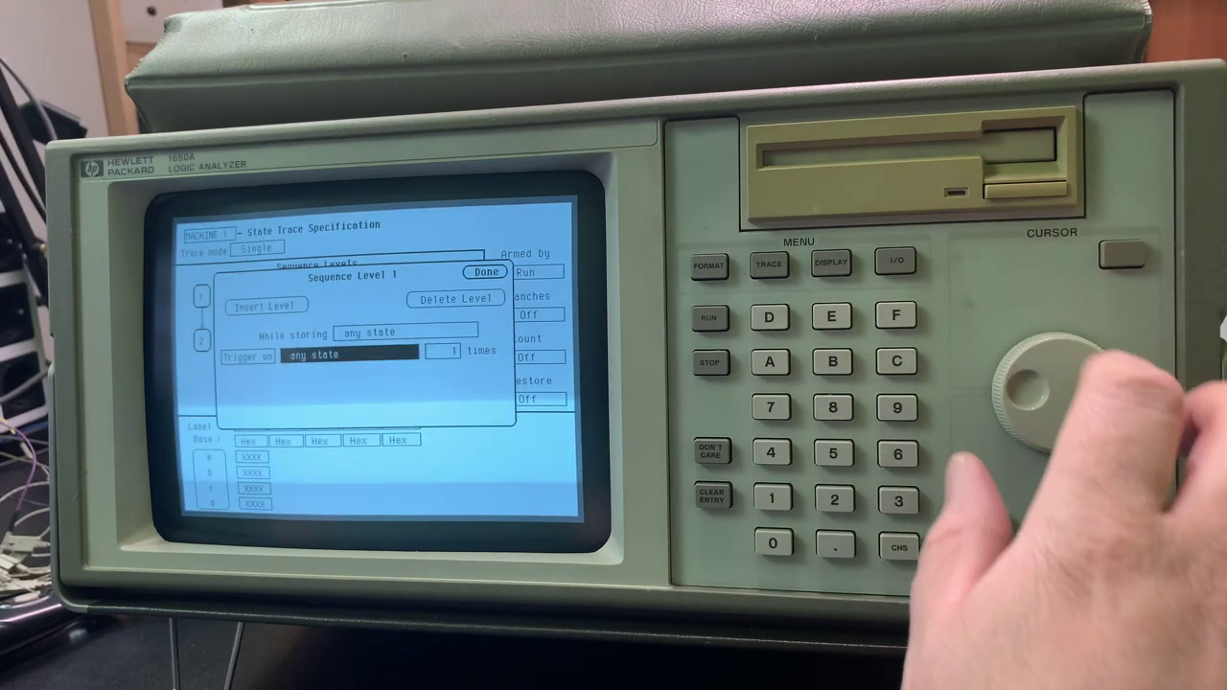
click(349, 353)
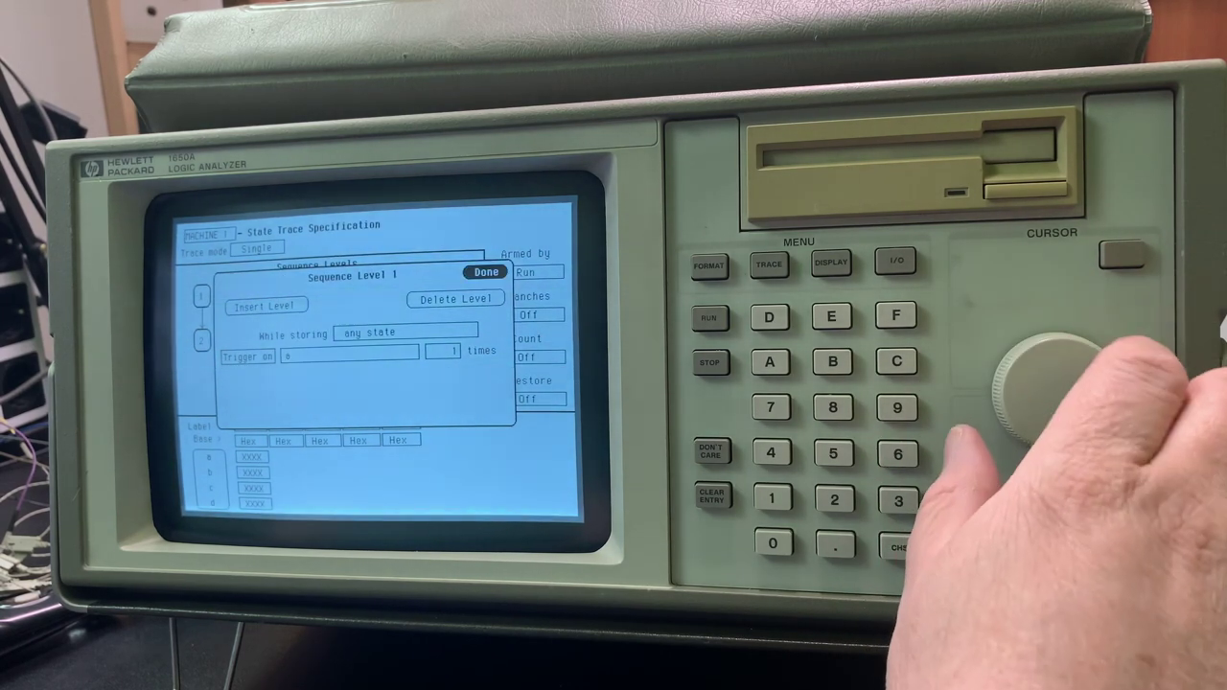
click(483, 272)
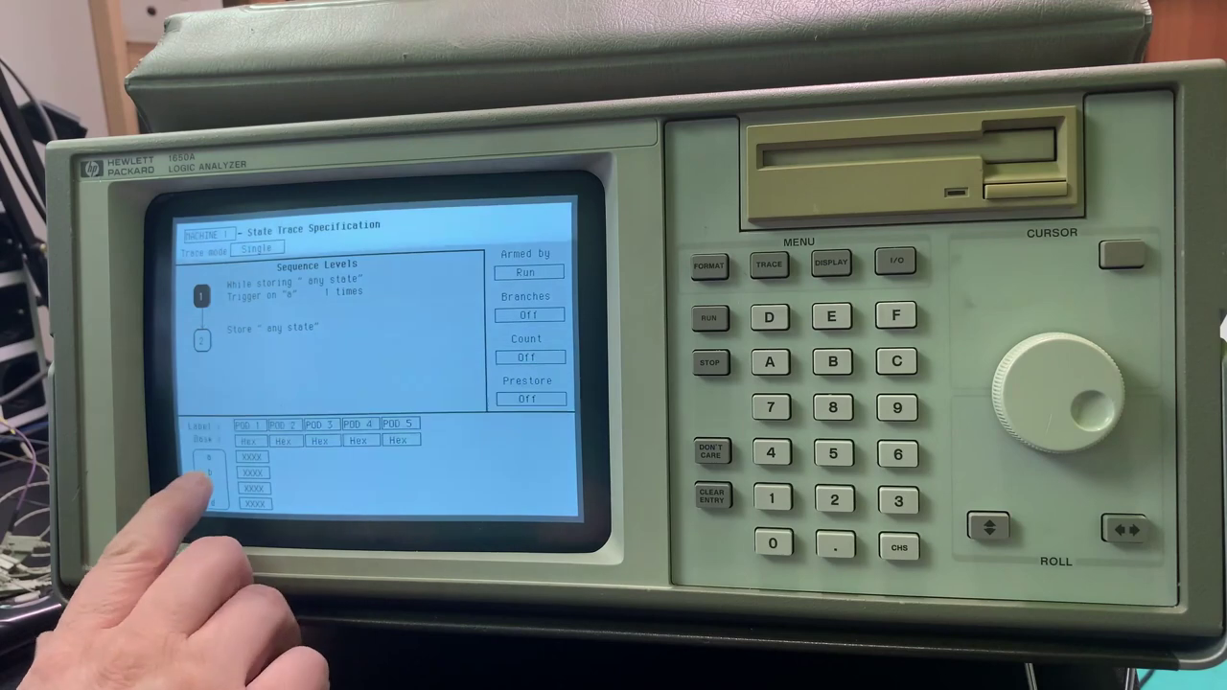